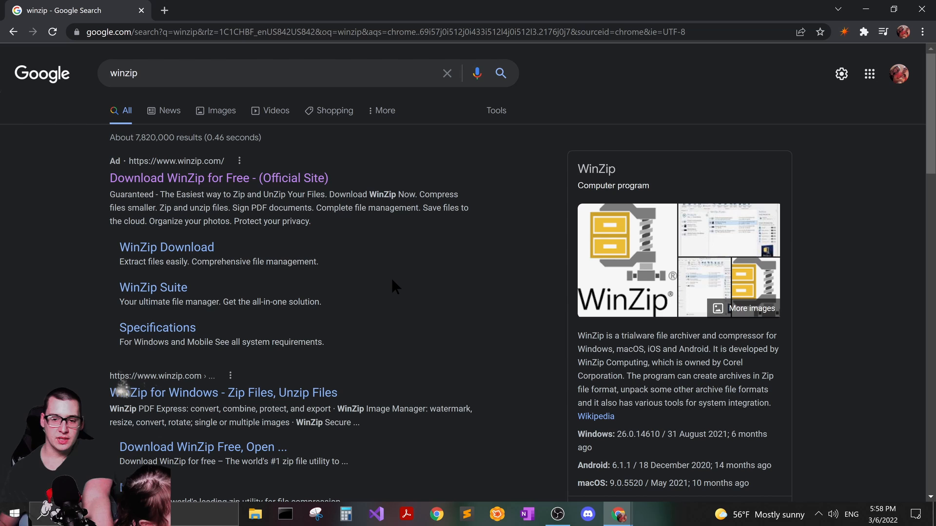
pyautogui.moveTo(480, 401)
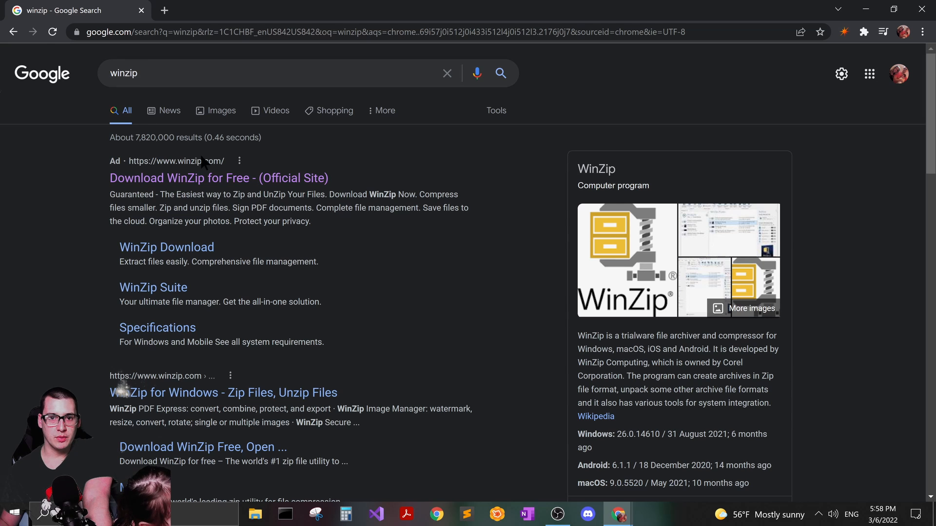
# Step: Open the official 'Download WinZip for Free' page from the Google results
pyautogui.click(219, 178)
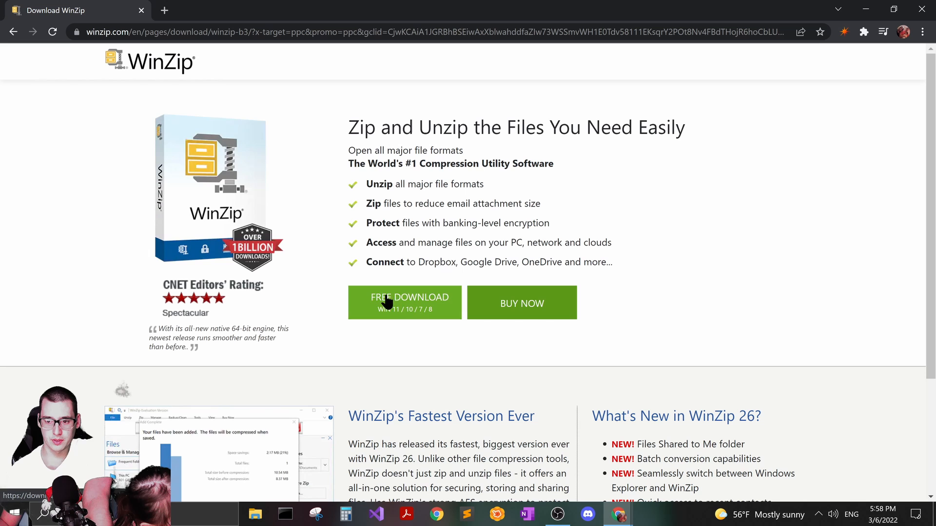
pyautogui.moveTo(337, 231)
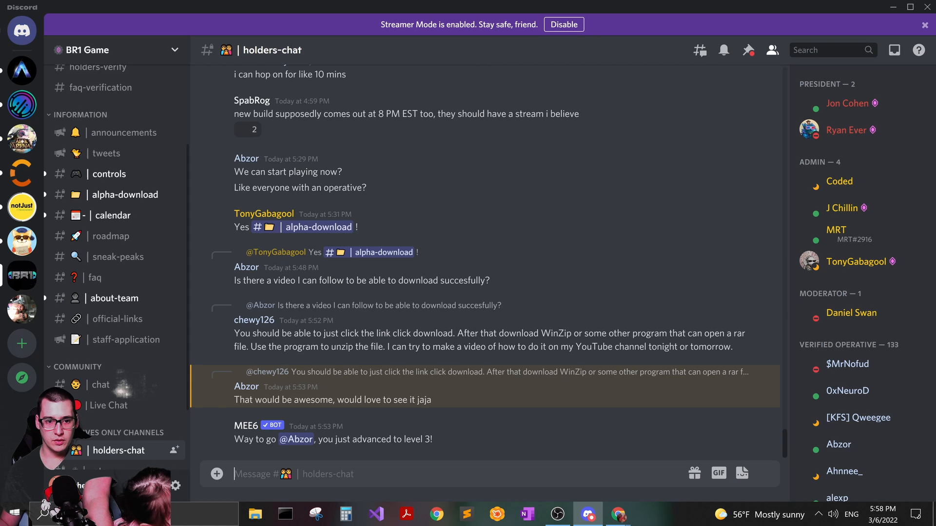
# Step: Switch to the #alpha-download channel in the BR1 Game Discord server
pyautogui.click(124, 194)
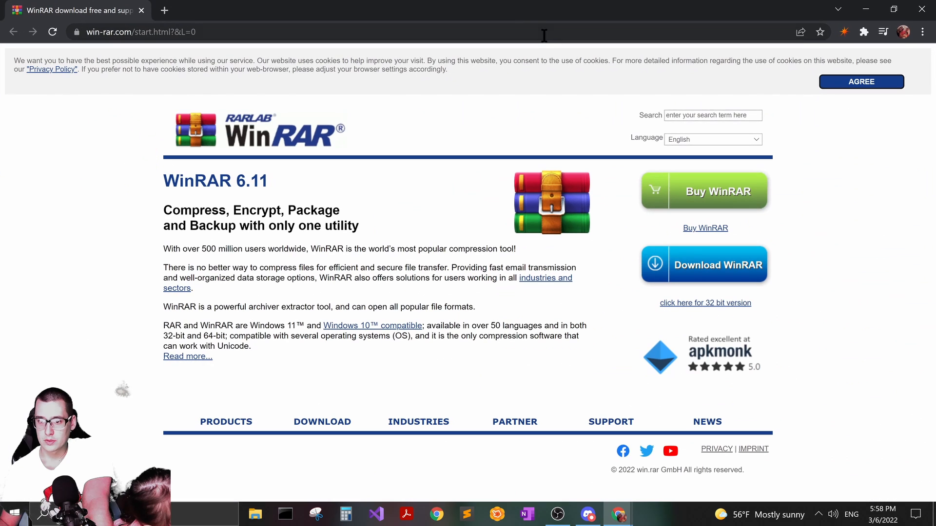
pyautogui.moveTo(290, 271)
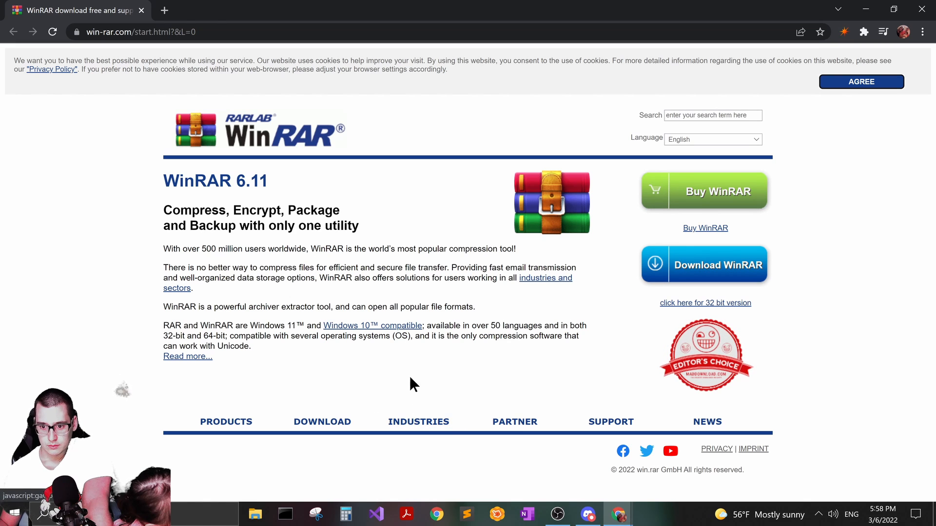
pyautogui.moveTo(766, 118)
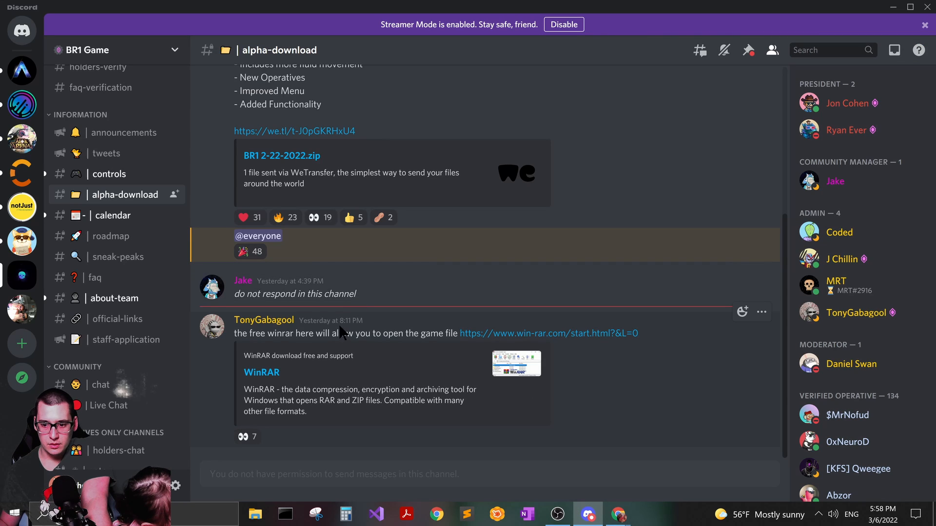
pyautogui.moveTo(315, 373)
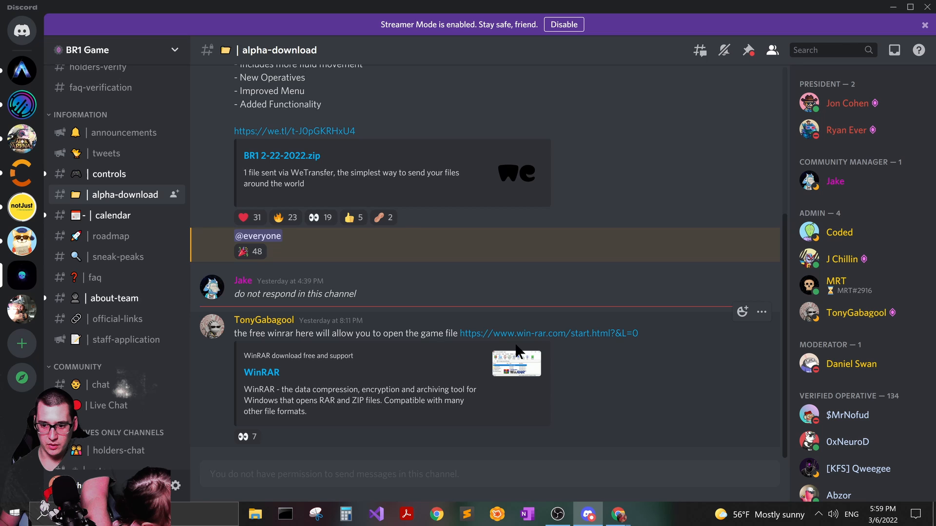
pyautogui.moveTo(537, 345)
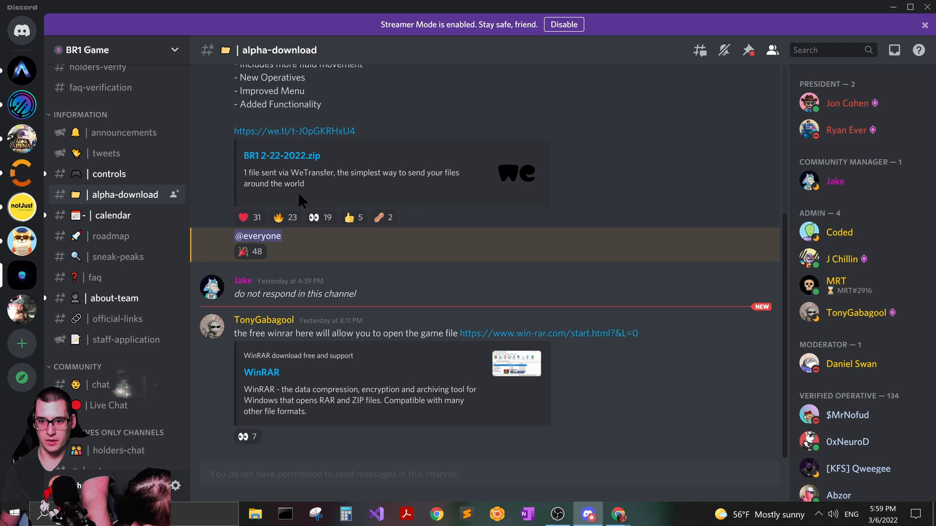
# Step: Follow the we.tl link for BR1 2-22-2022.zip, confirming 'Yep!' in Hold Up
pyautogui.click(295, 131)
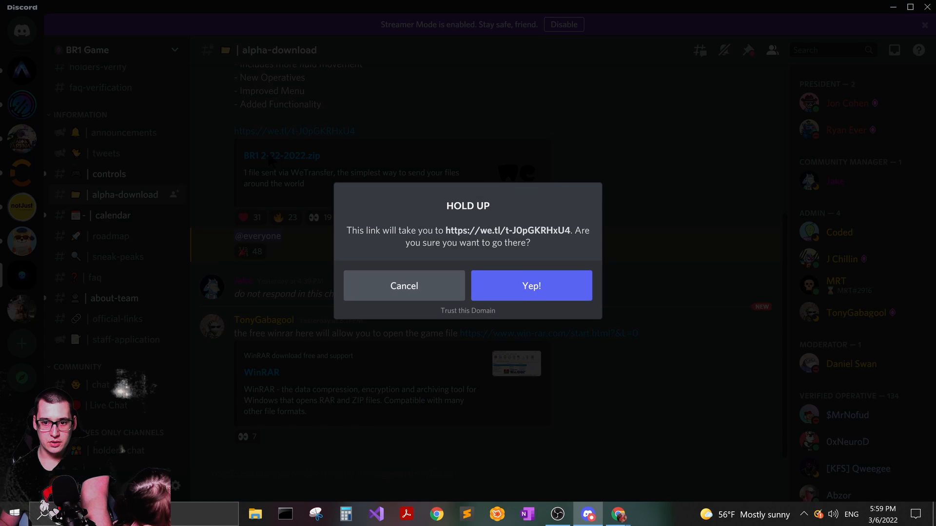
pyautogui.click(530, 286)
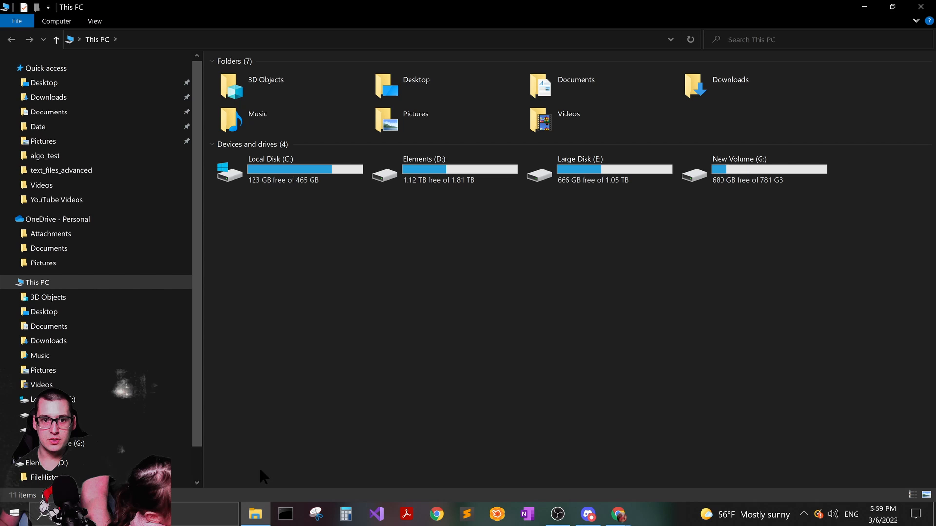
# Step: Open BR1.rar from Downloads and close WinZip's registration reminder
pyautogui.click(49, 97)
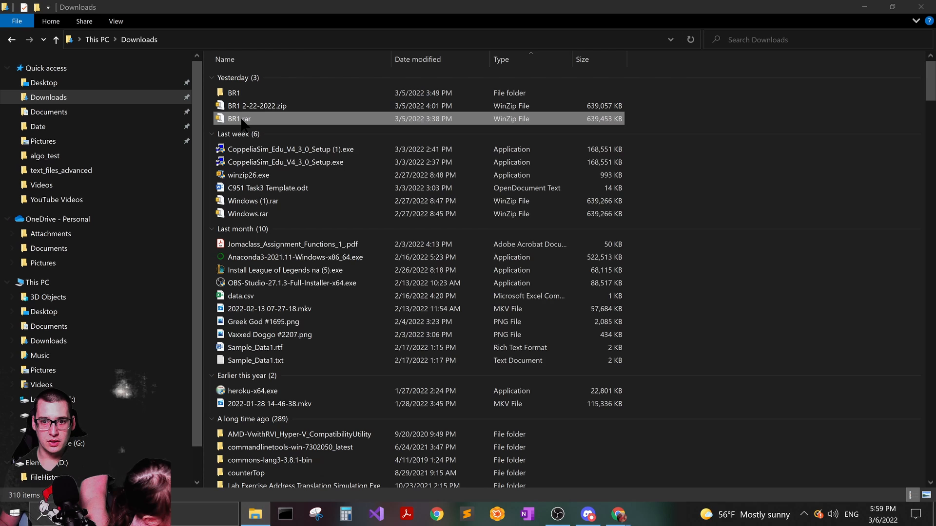
pyautogui.doubleClick(238, 118)
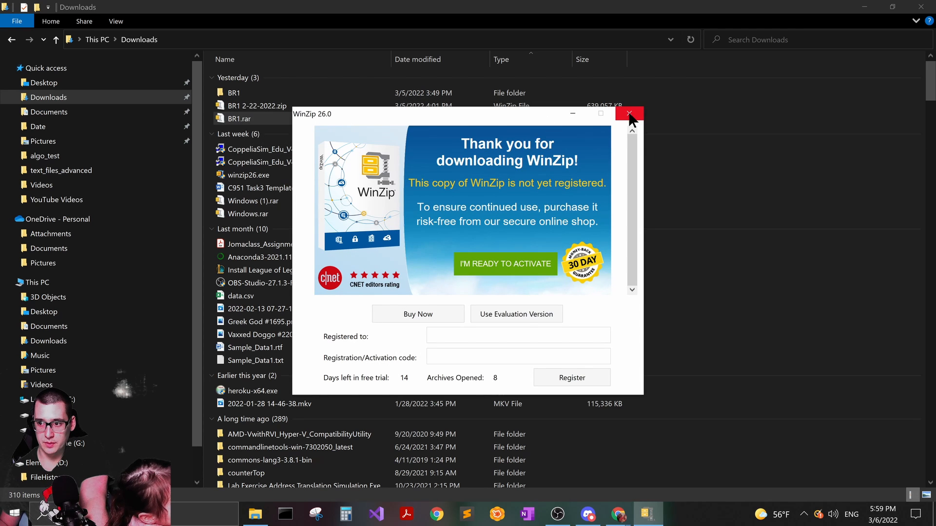
pyautogui.click(628, 114)
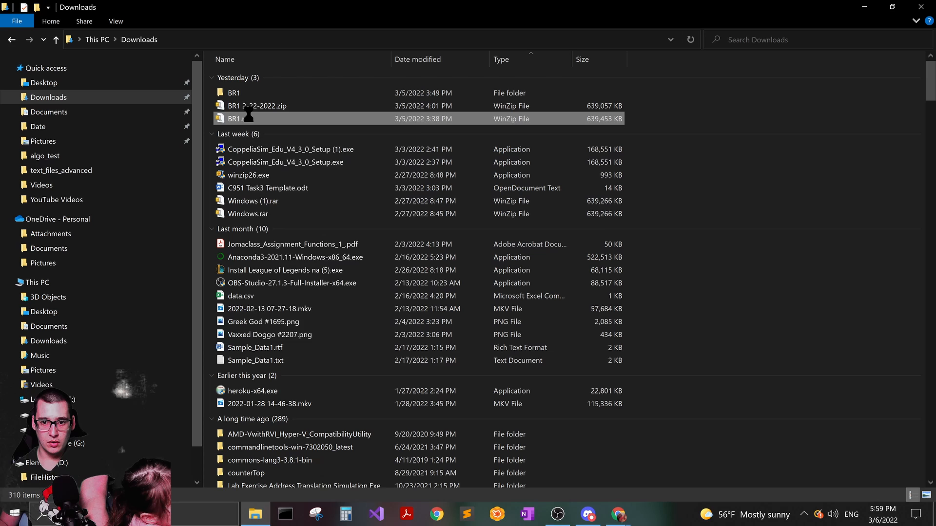
# Step: Reopen BR1.rar and choose 'Use Evaluation Version' to continue the free trial
pyautogui.rightClick(247, 119)
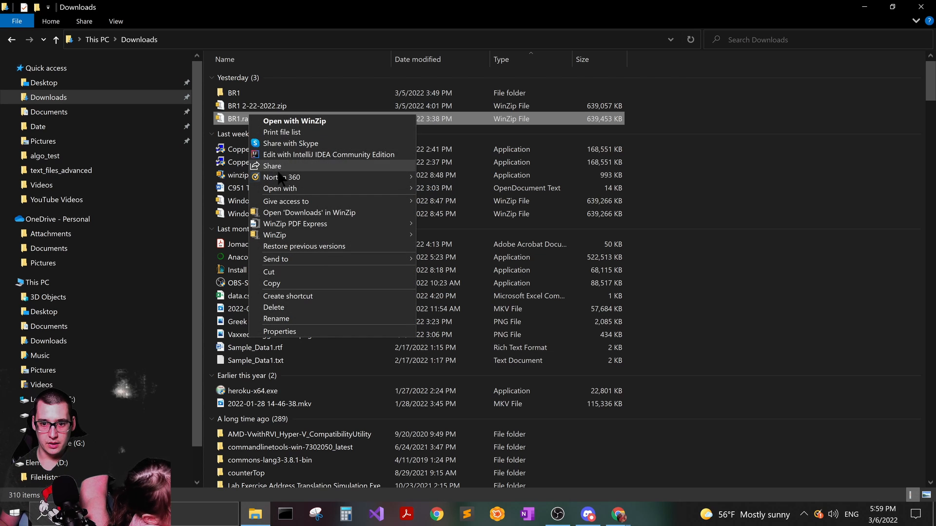
pyautogui.moveTo(280, 188)
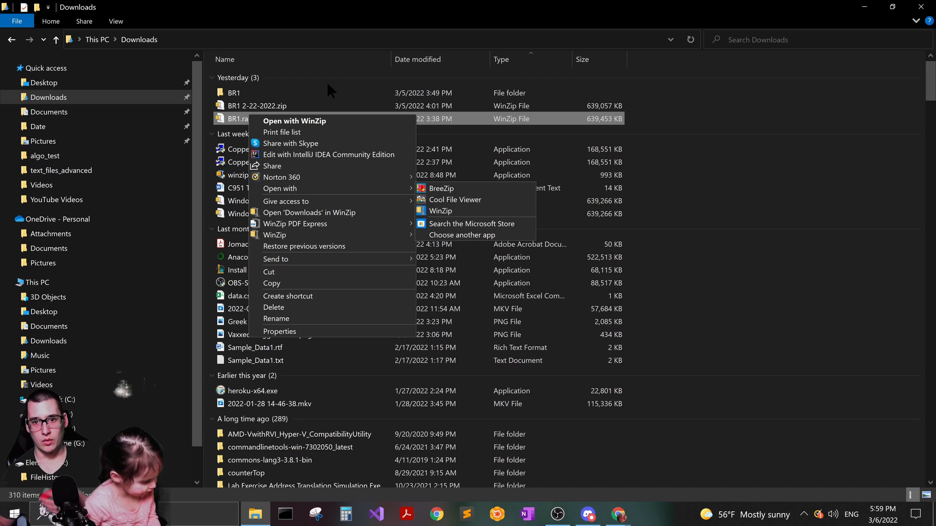
pyautogui.click(233, 125)
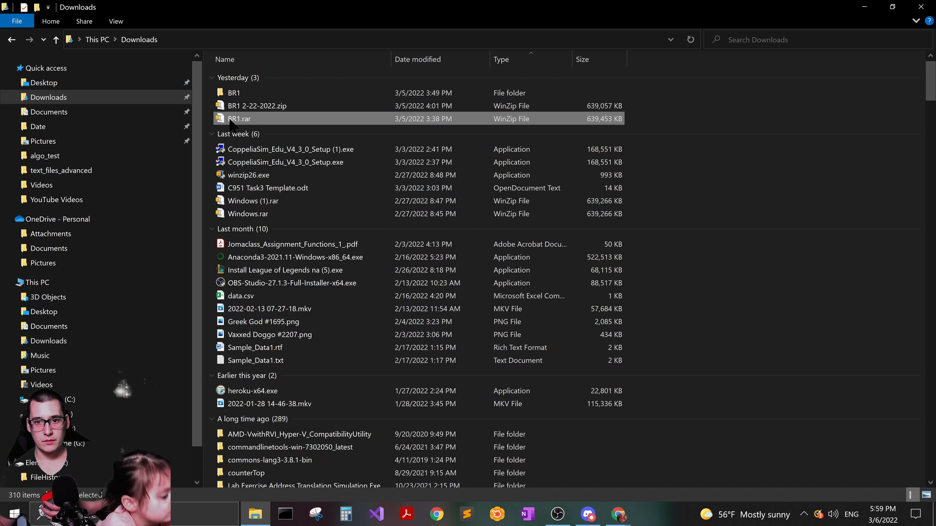
pyautogui.doubleClick(239, 118)
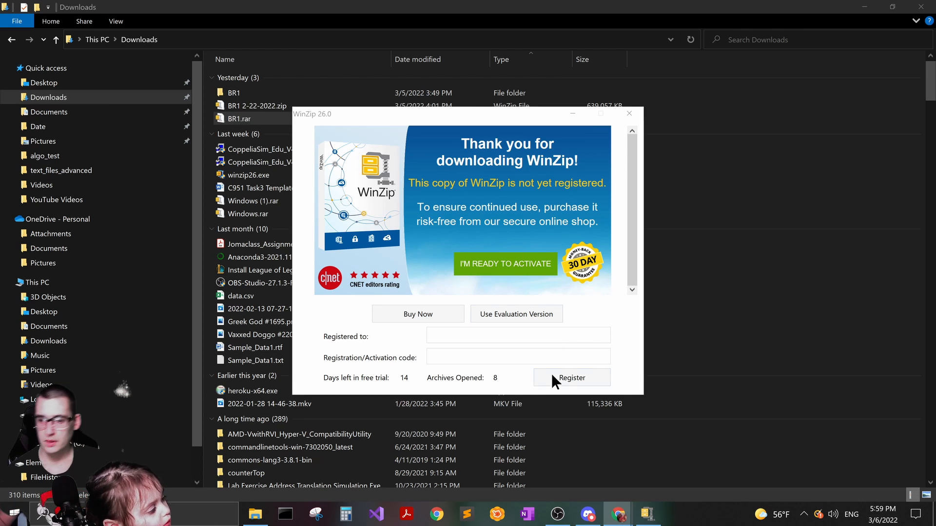
pyautogui.moveTo(516, 314)
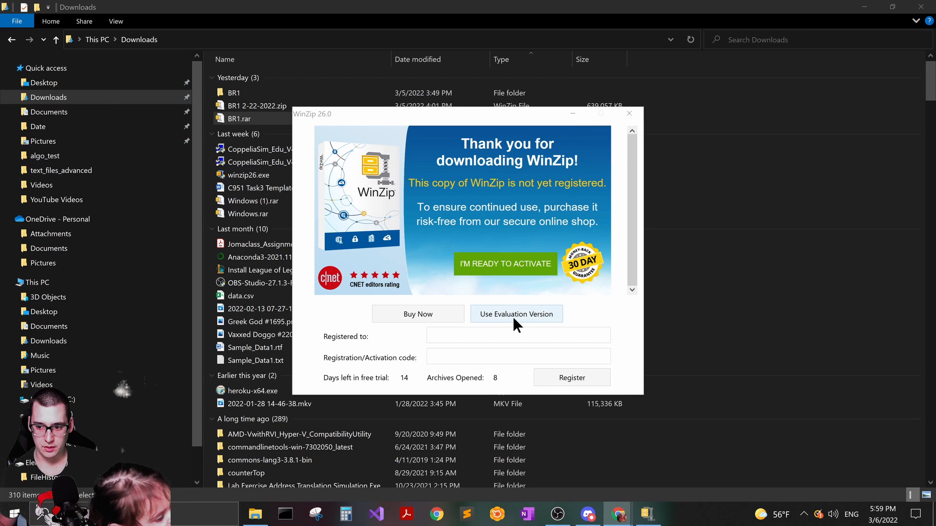
pyautogui.click(516, 314)
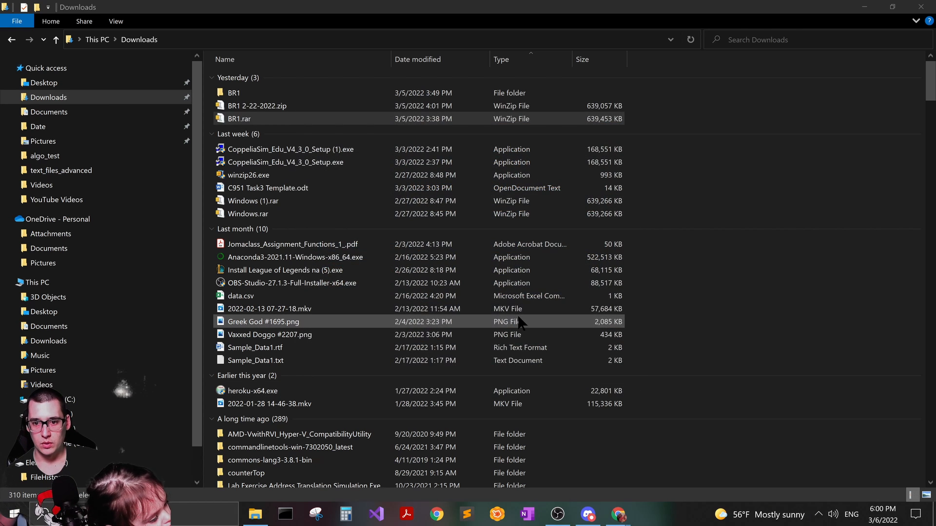
# Step: Unzip BR1.rar into Documents/BR1 and select the extracted Windows folder
pyautogui.doubleClick(239, 118)
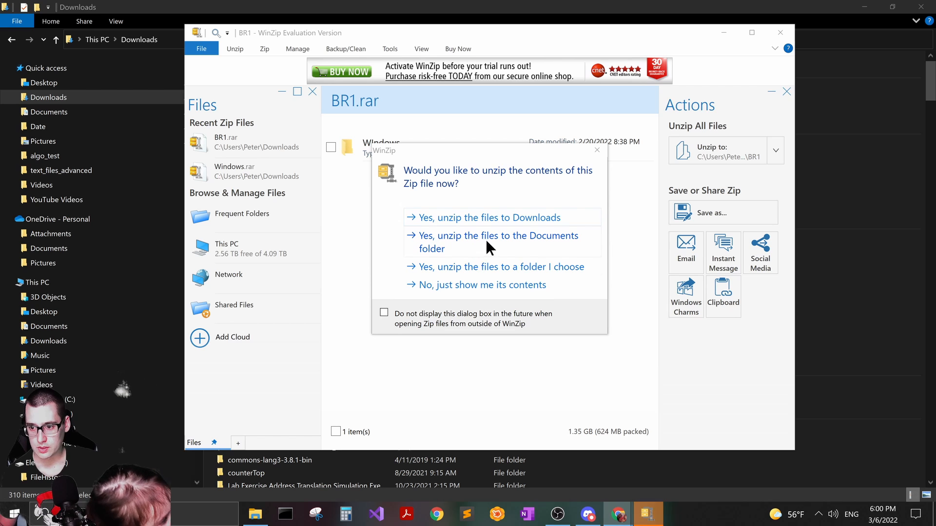
pyautogui.click(498, 242)
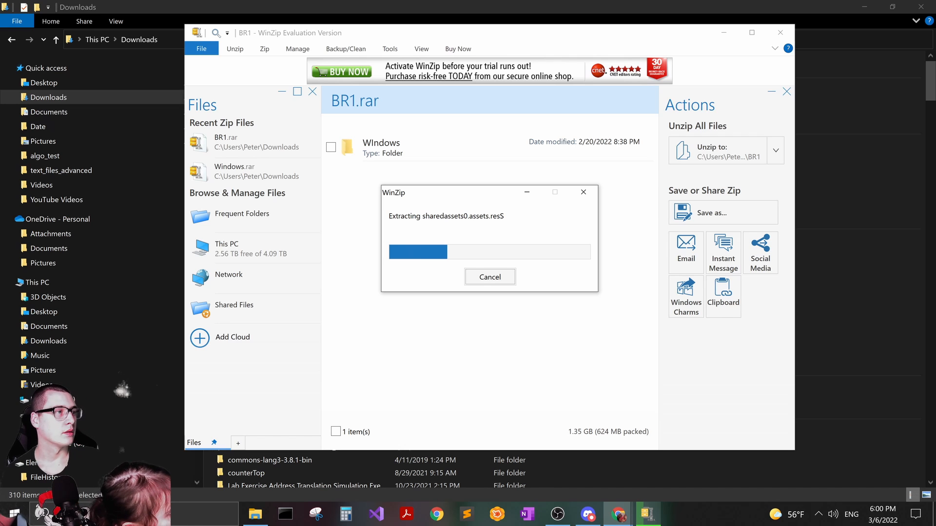
pyautogui.moveTo(550, 277)
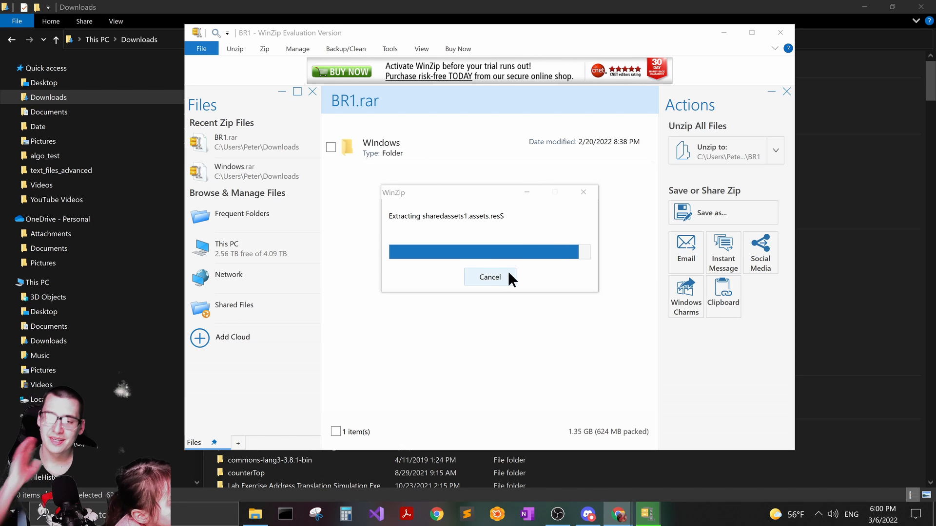
pyautogui.click(489, 277)
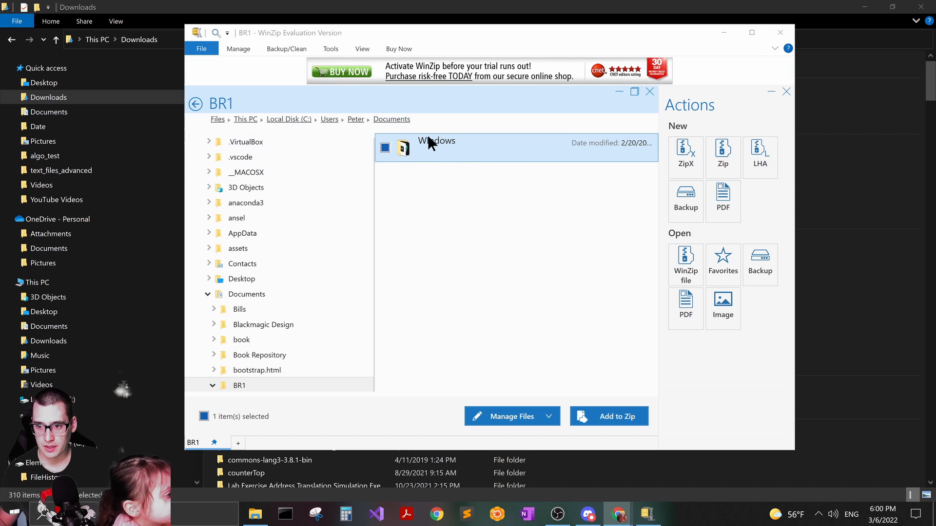
pyautogui.moveTo(450, 136)
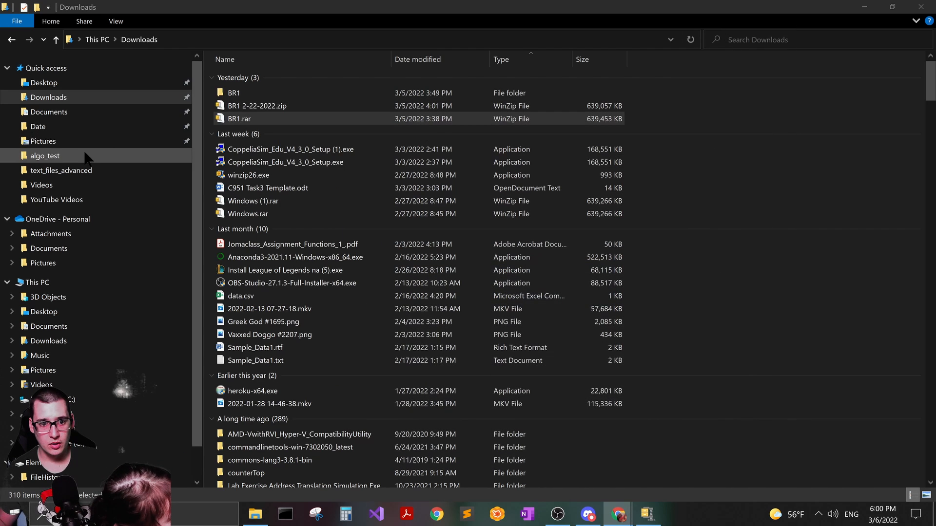
# Step: Browse Documents > BR1 > Windows and launch BR1.exe
pyautogui.click(48, 112)
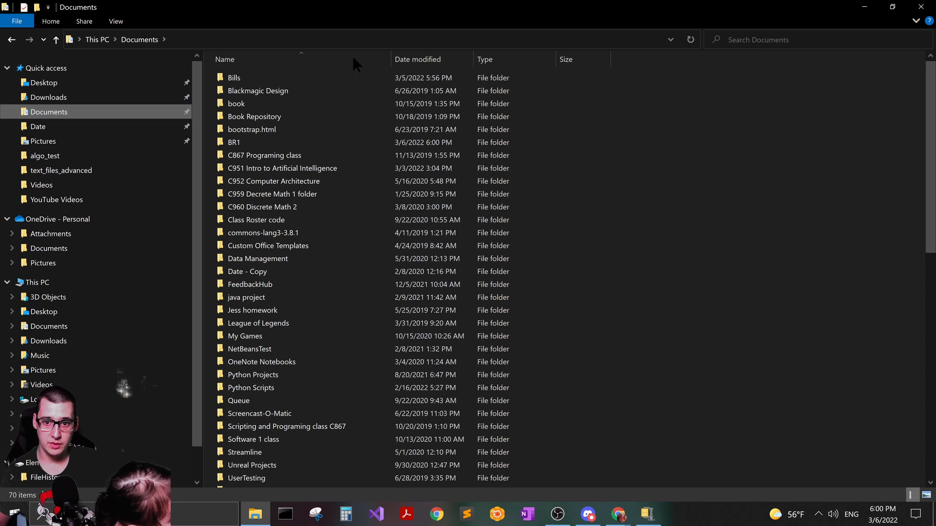
pyautogui.scroll(-3)
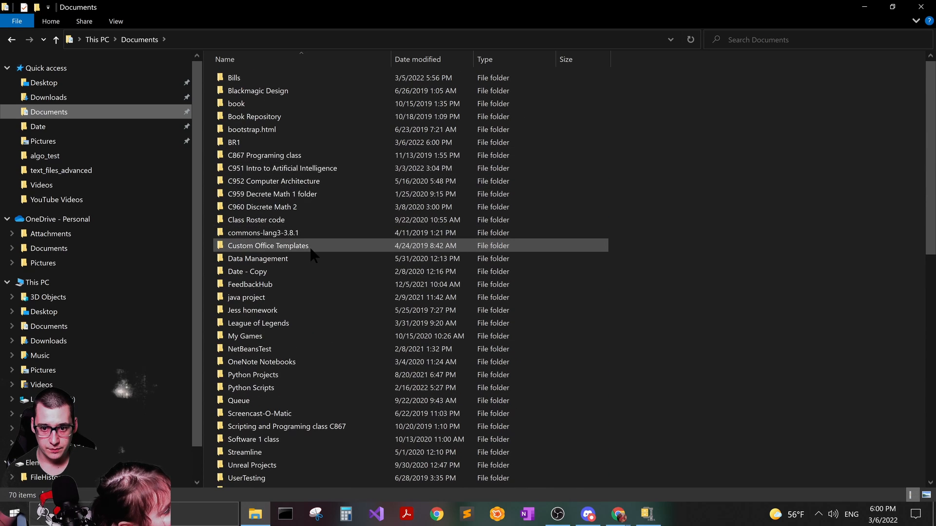
pyautogui.moveTo(237, 142)
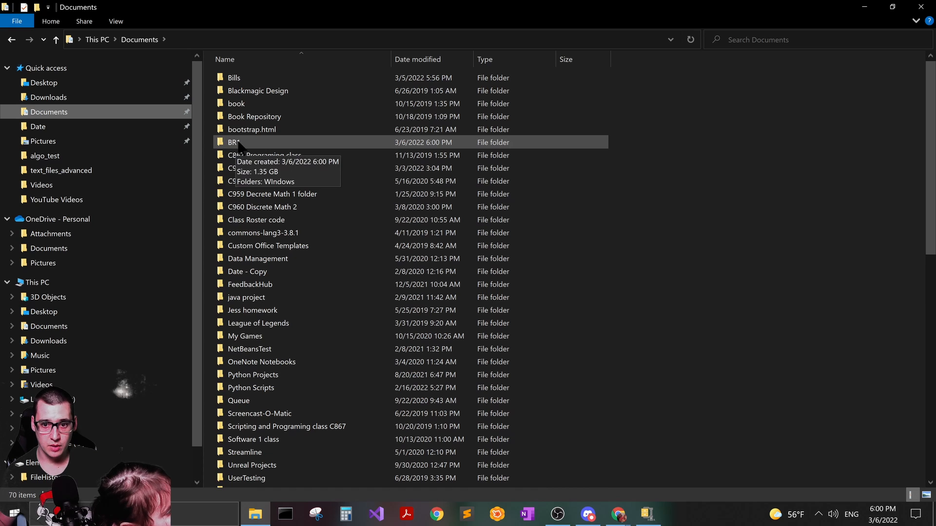
pyautogui.doubleClick(234, 142)
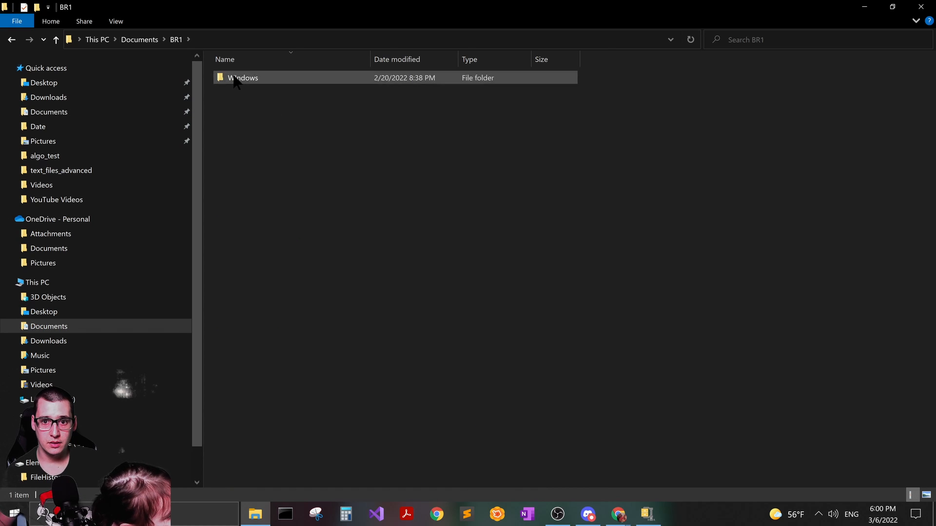
pyautogui.doubleClick(243, 78)
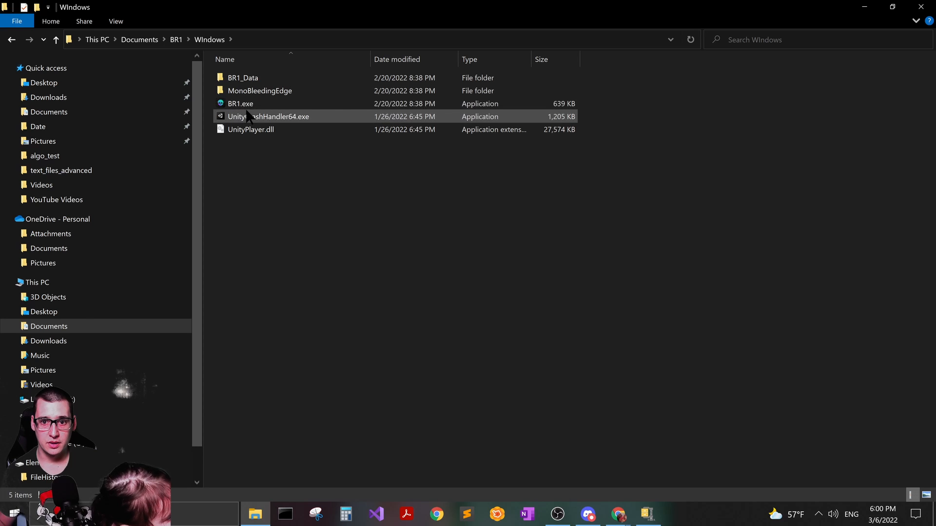
pyautogui.moveTo(240, 104)
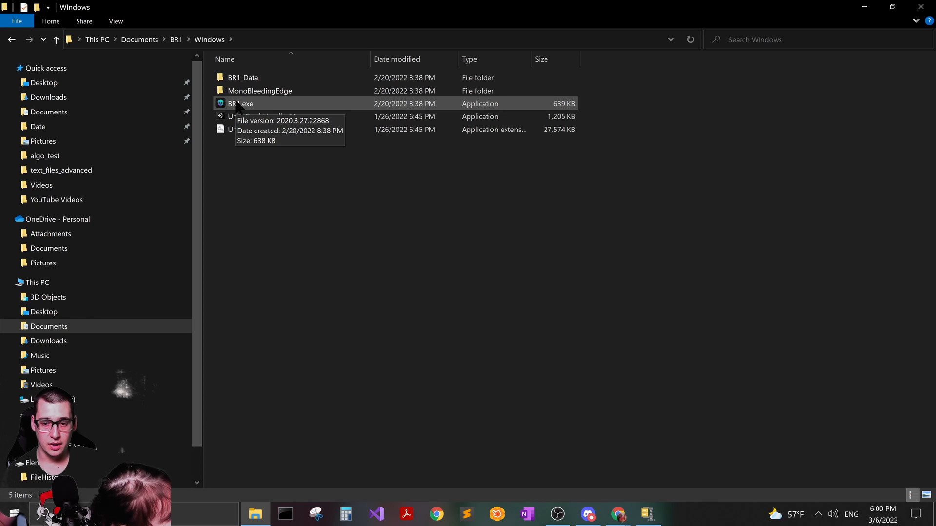
pyautogui.click(243, 103)
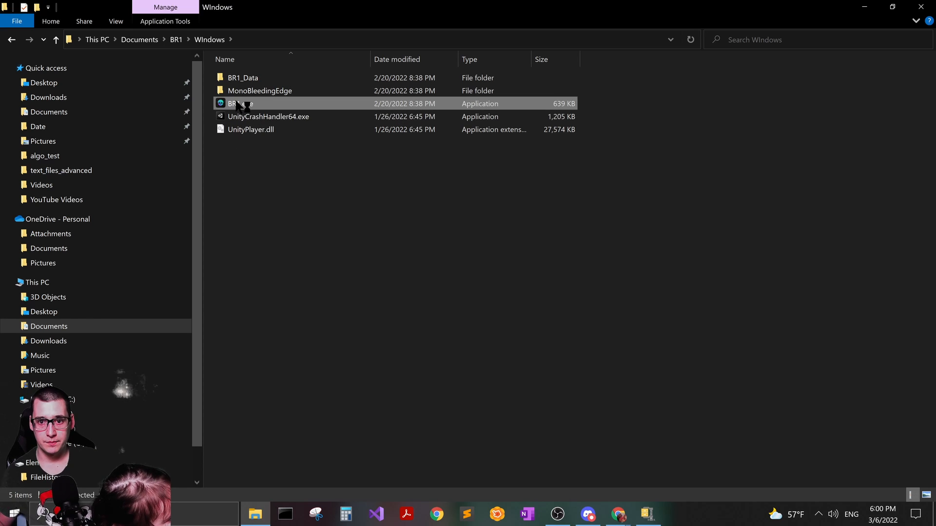
pyautogui.doubleClick(242, 103)
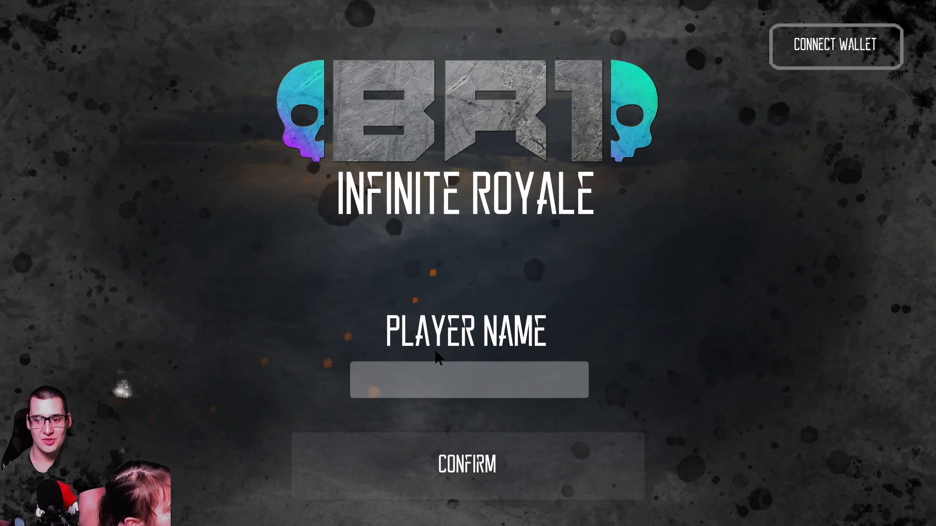